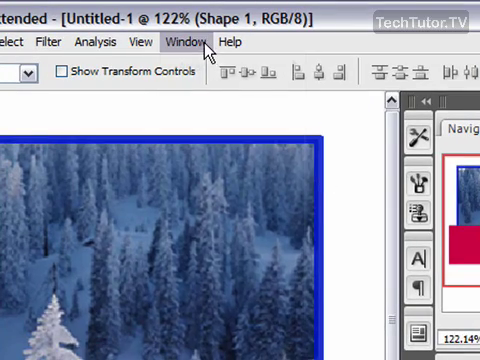
Show the History palette listing the marquee, stroke, rectangle and color fill states
click(184, 40)
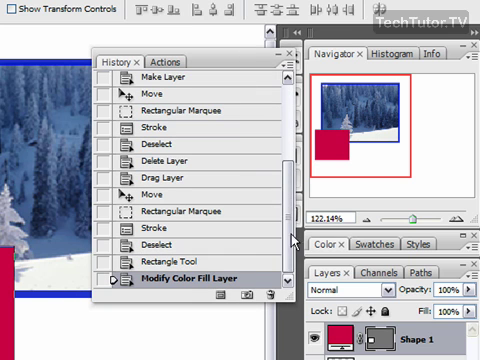
mouse_move(206, 318)
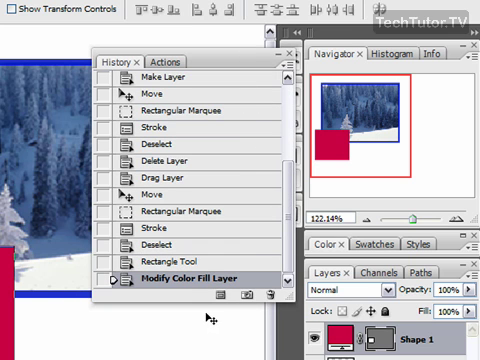
mouse_move(196, 130)
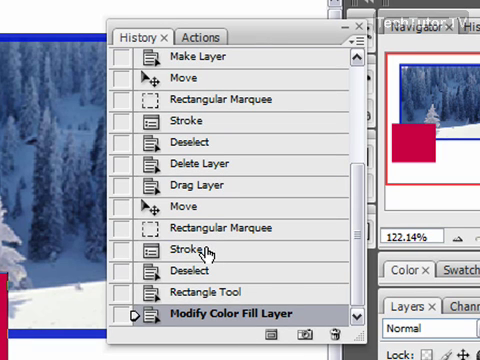
Show the context menu for the earlier Stroke history state
click(186, 248)
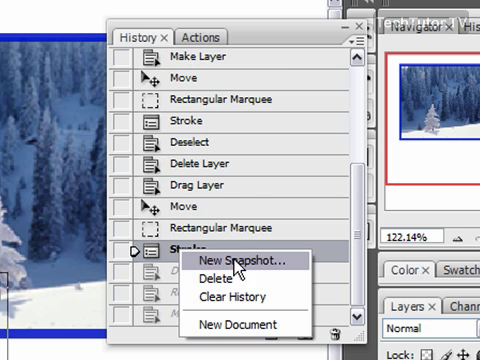
Create a new snapshot from the Stroke state, naming it starting with 'St'
click(220, 260)
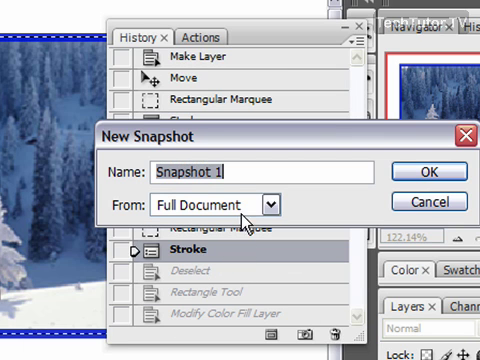
text(St)
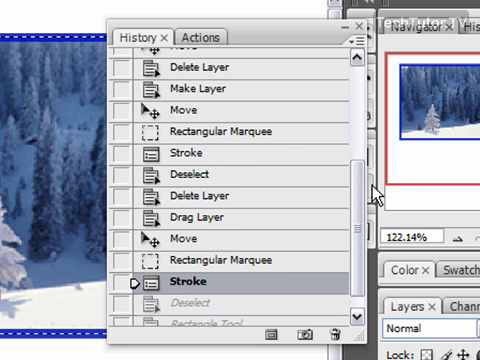
Reveal the Stroke Only snapshot below the Untitled-1 snapshot in the History palette
scroll(down, 3)
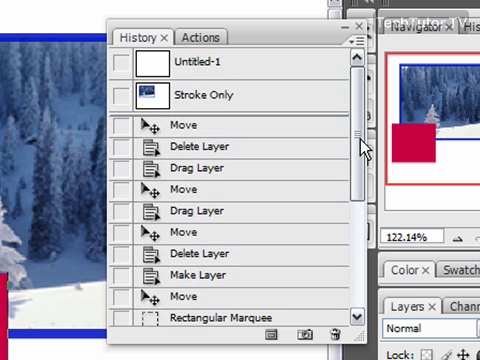
mouse_move(290, 100)
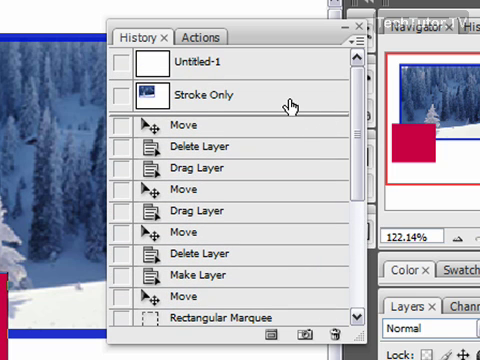